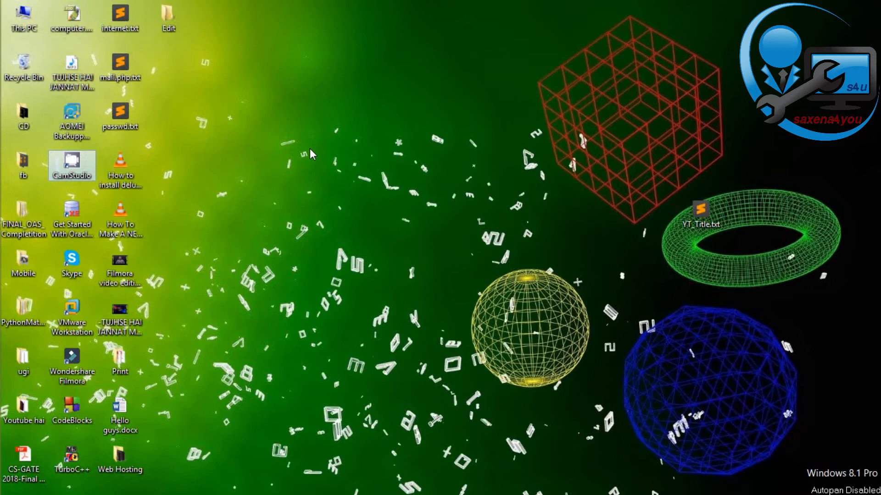
mouse_move(194, 95)
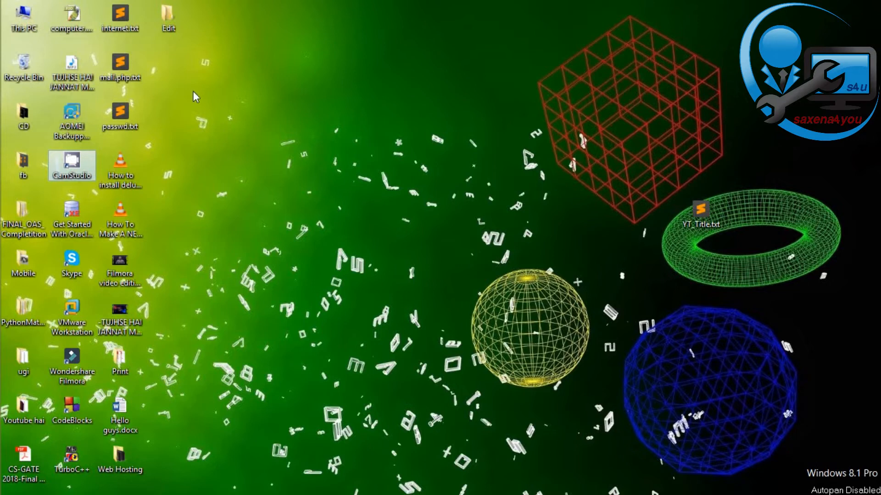
mouse_move(174, 79)
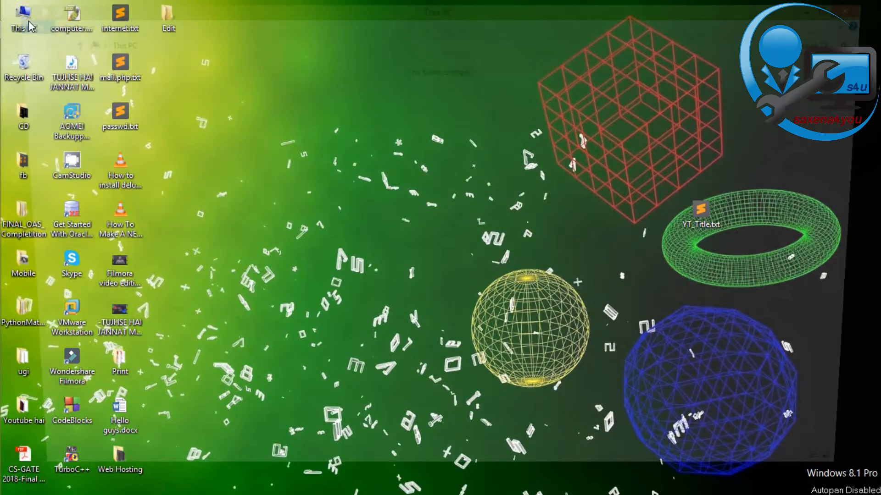
Open This PC, confirm only the four drives appear with no phone, and close it
double_click(24, 17)
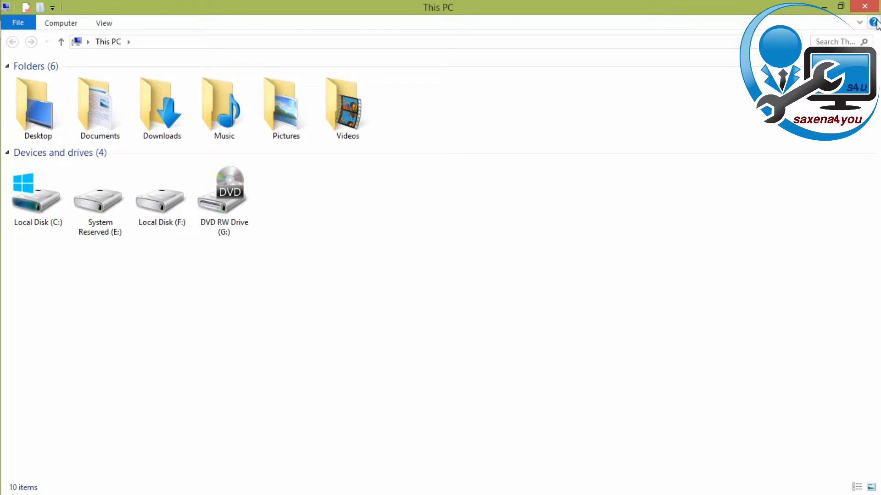
click(874, 23)
text(devi)
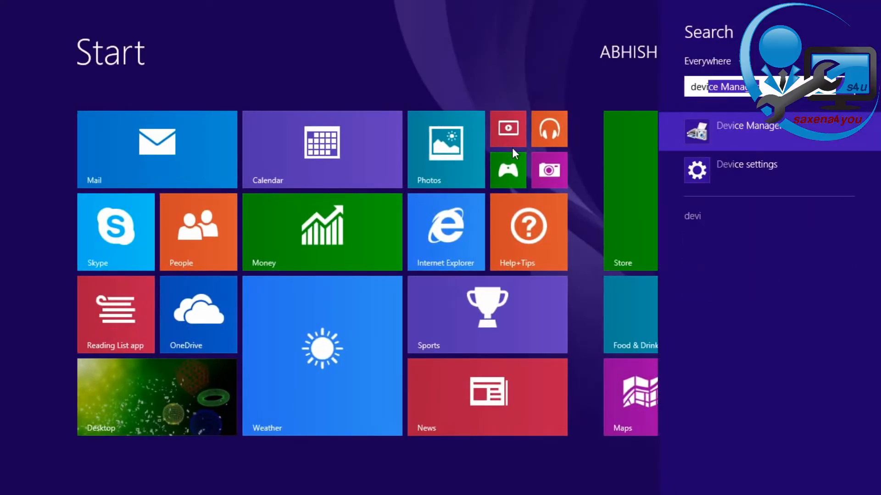
Launch Device Manager from the 'device manager' Start screen search results
click(748, 125)
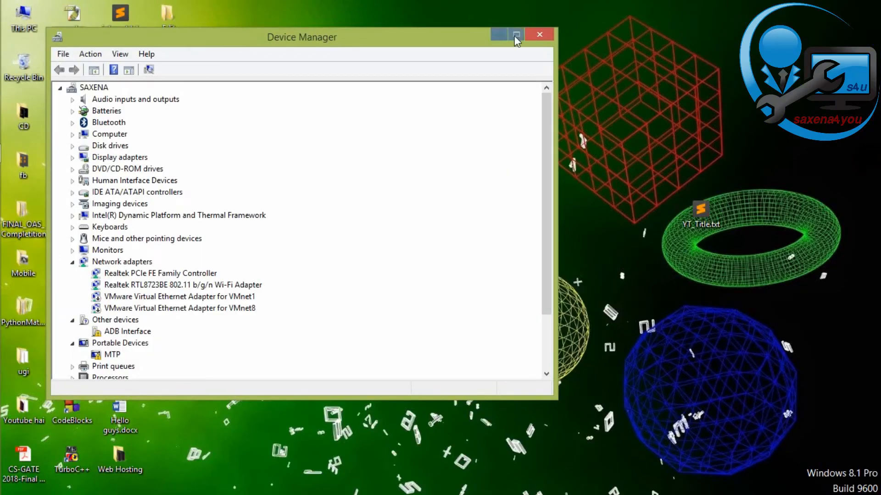
Maximize Device Manager and right-click the MTP device under Portable Devices
click(516, 34)
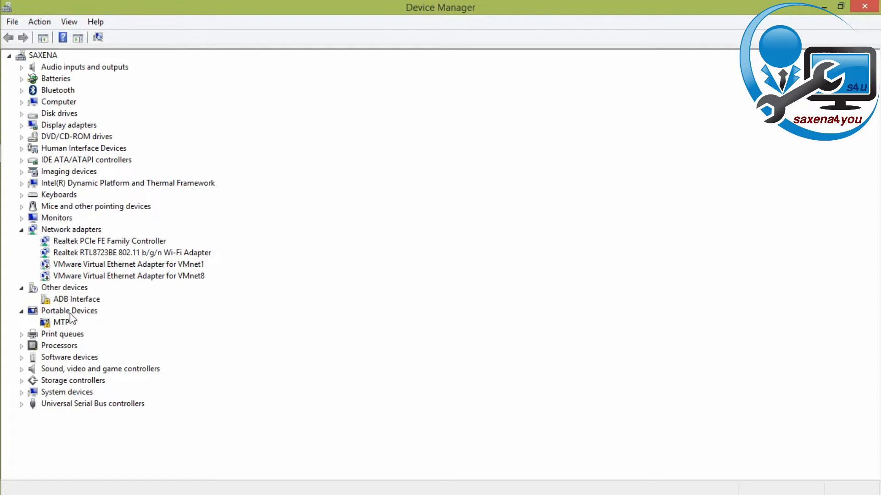
mouse_move(61, 329)
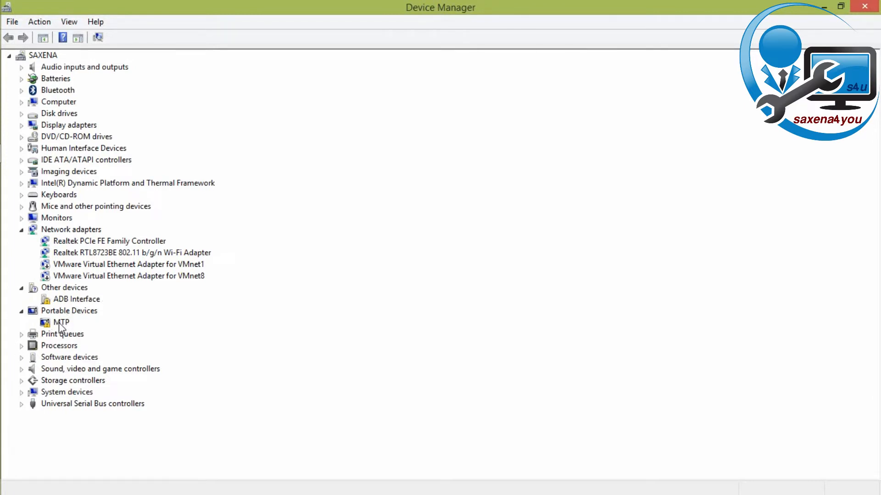
right_click(60, 322)
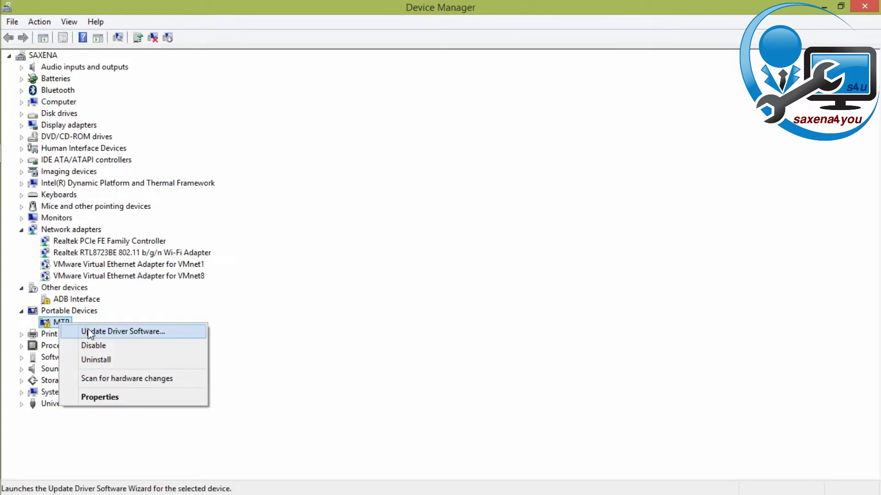
Start Update Driver Software for MTP and choose 'Browse my computer for driver software'
click(122, 331)
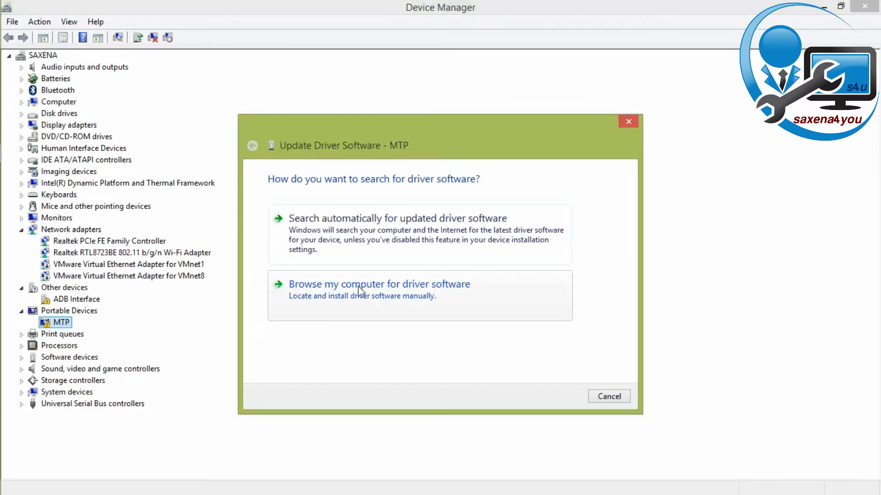
mouse_move(385, 296)
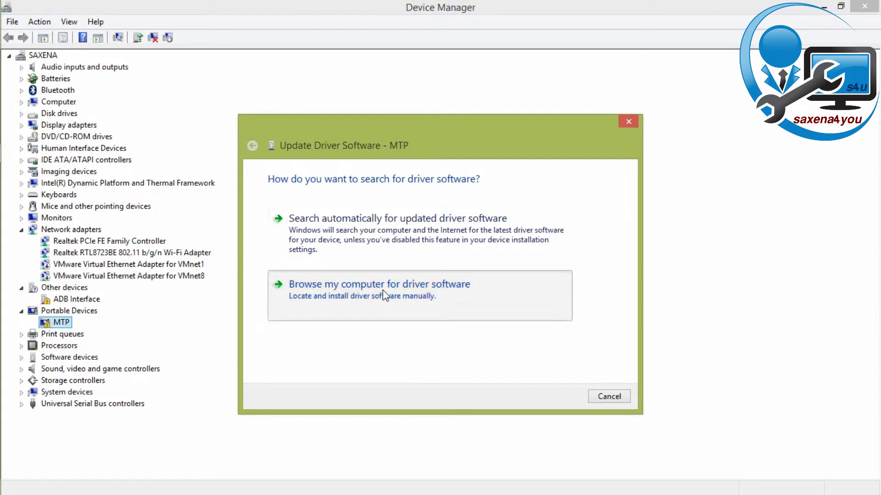
click(379, 284)
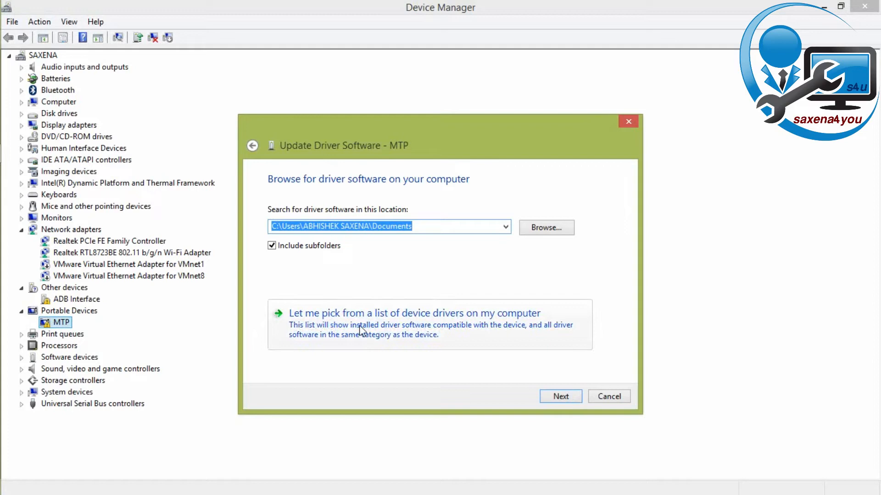
mouse_move(351, 331)
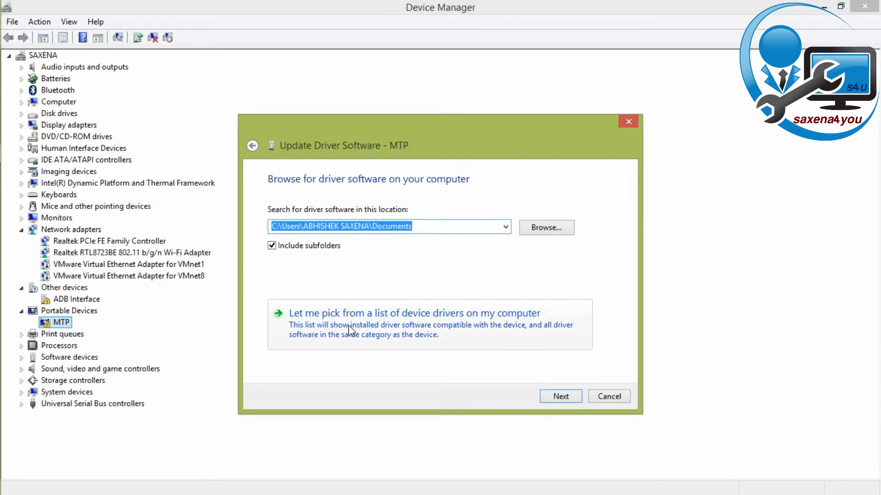
Pick from the on-computer driver list and select Android Device as hardware type
click(415, 313)
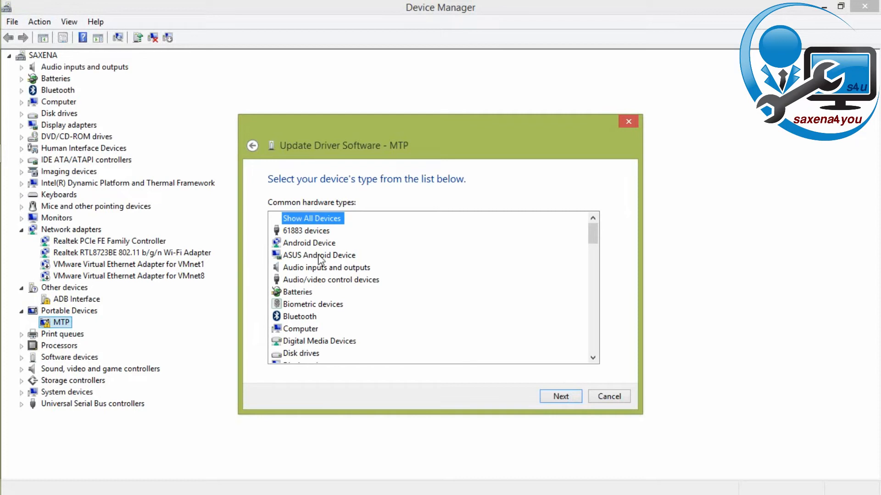
mouse_move(309, 245)
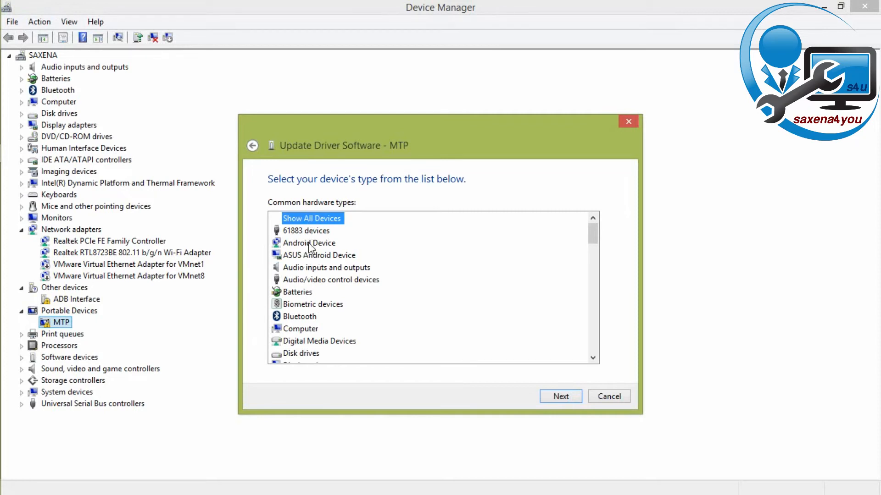
click(309, 242)
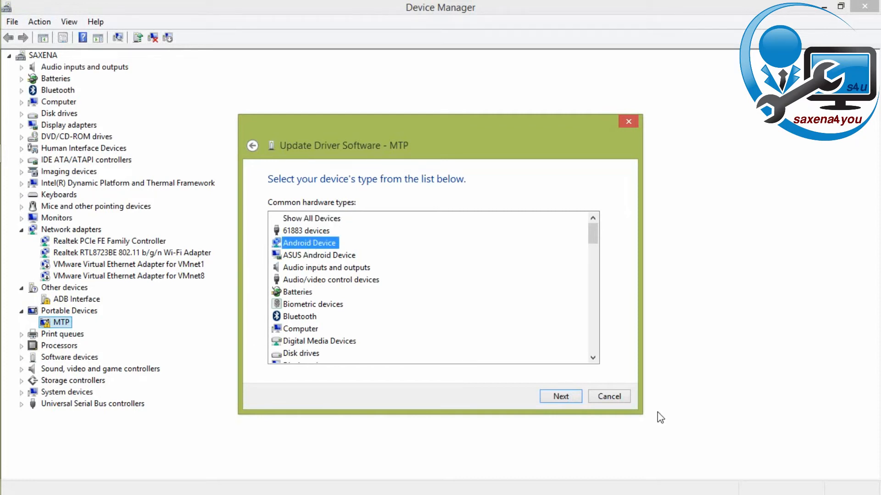
click(560, 395)
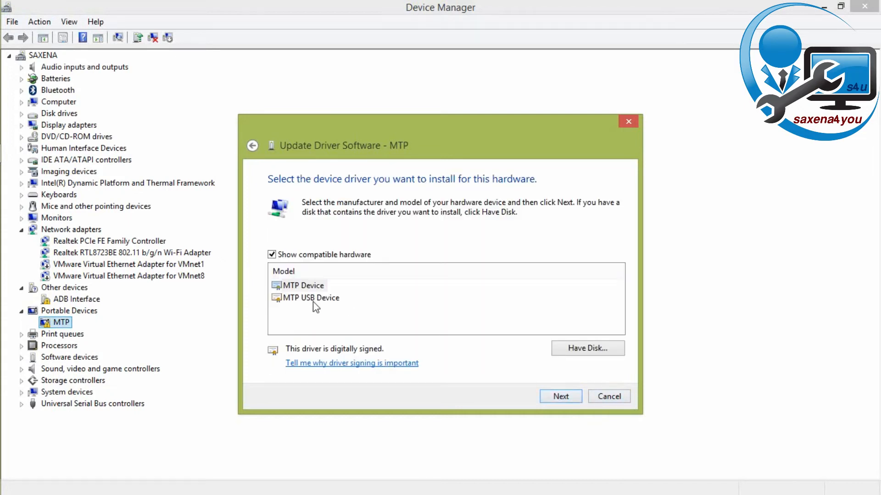
Install the MTP USB Device driver, then reopen This PC to find Redmi Note 5 pro
click(310, 298)
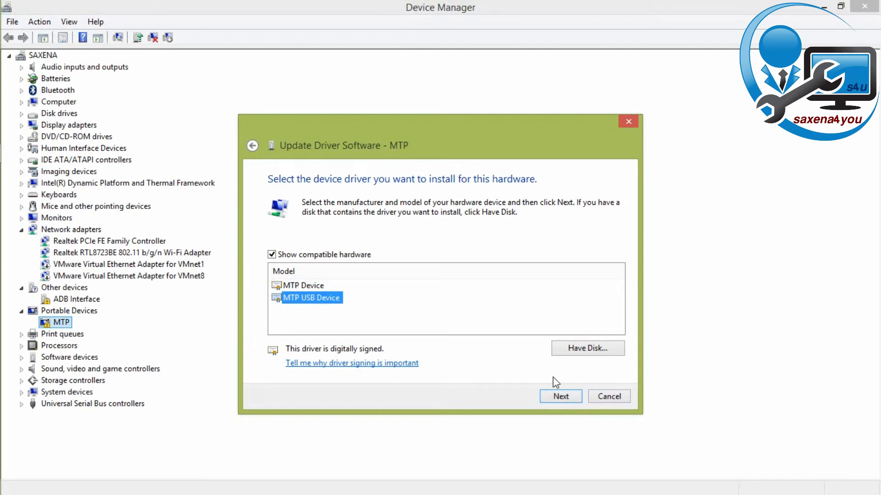
click(560, 396)
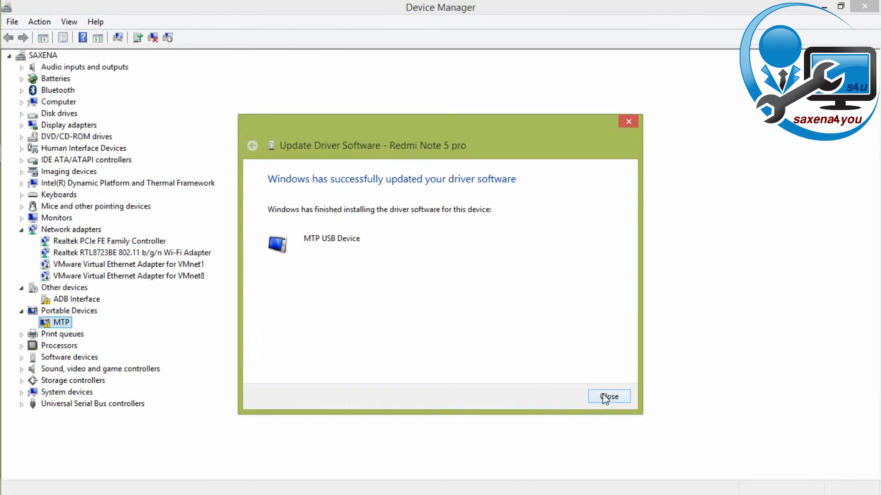
click(608, 396)
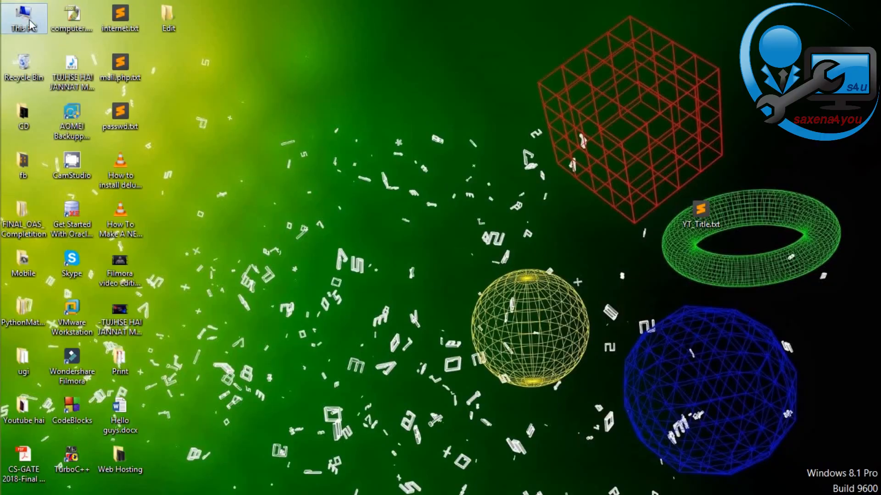
double_click(24, 17)
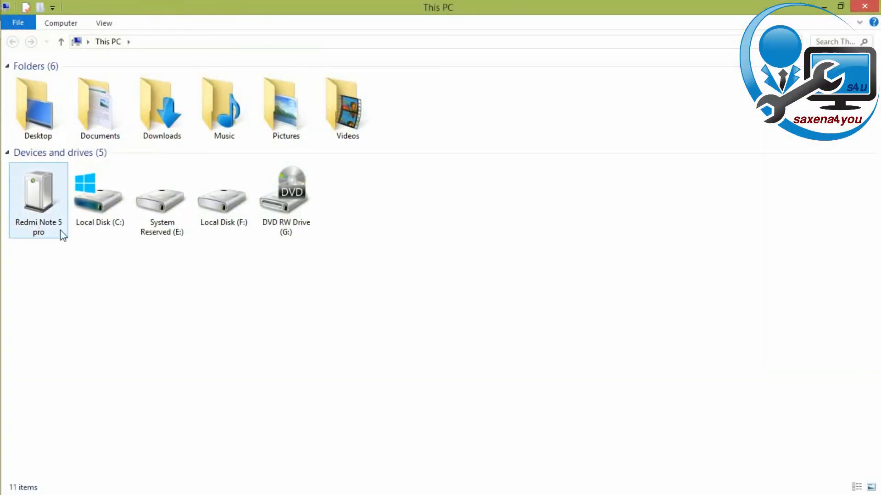